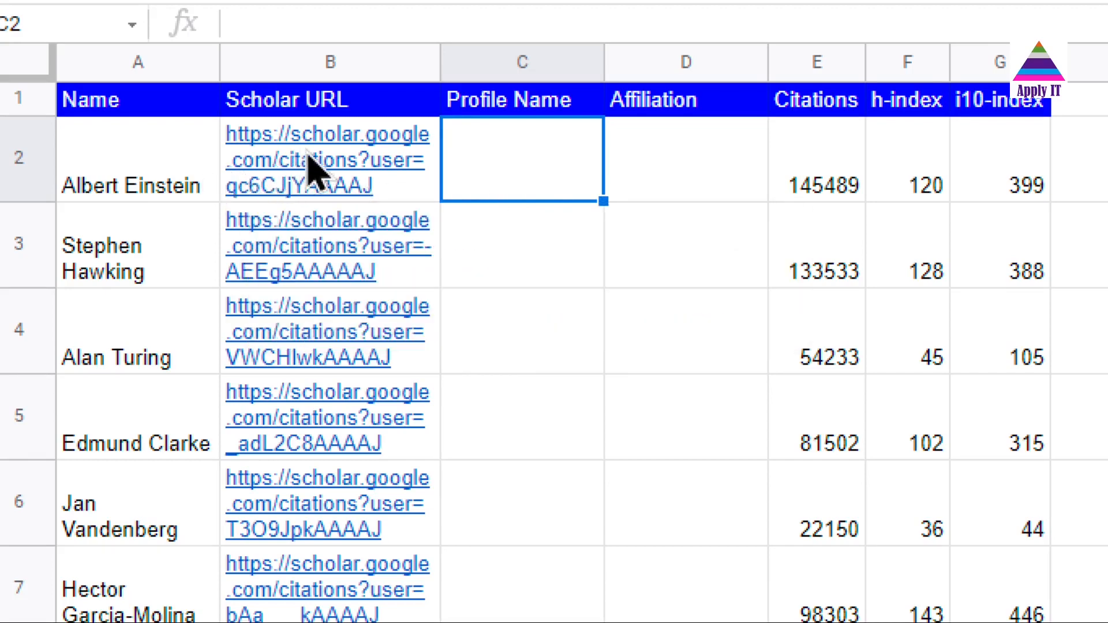
mouse_move(859, 131)
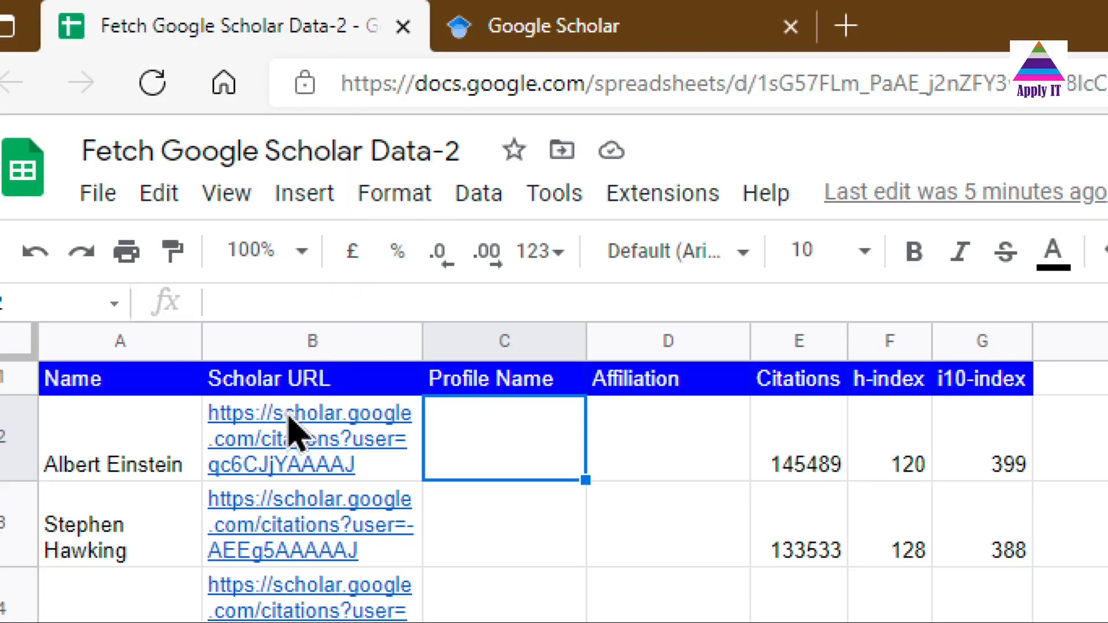
Step: Follow Albert Einstein's Scholar URL from B2 to his Google Scholar profile
left_click(309, 438)
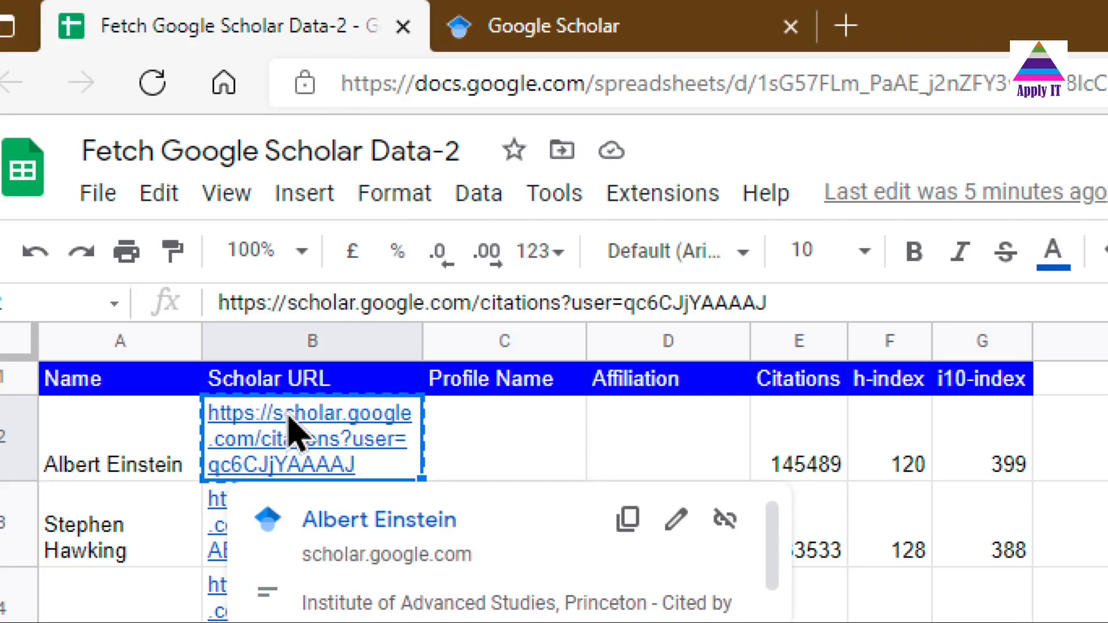
left_click(556, 26)
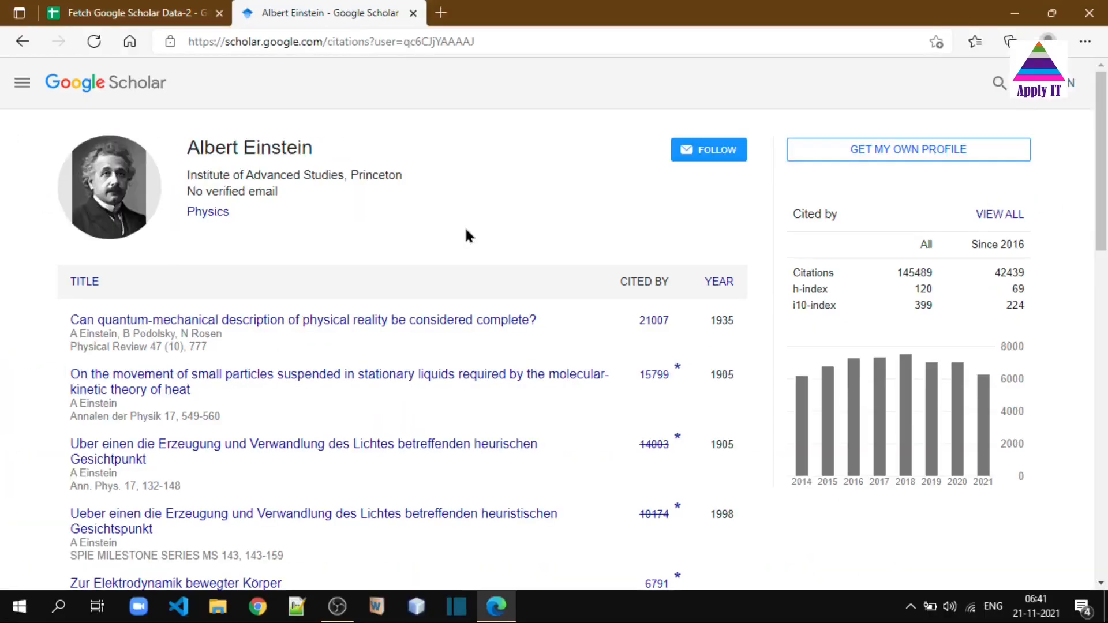
mouse_move(890, 346)
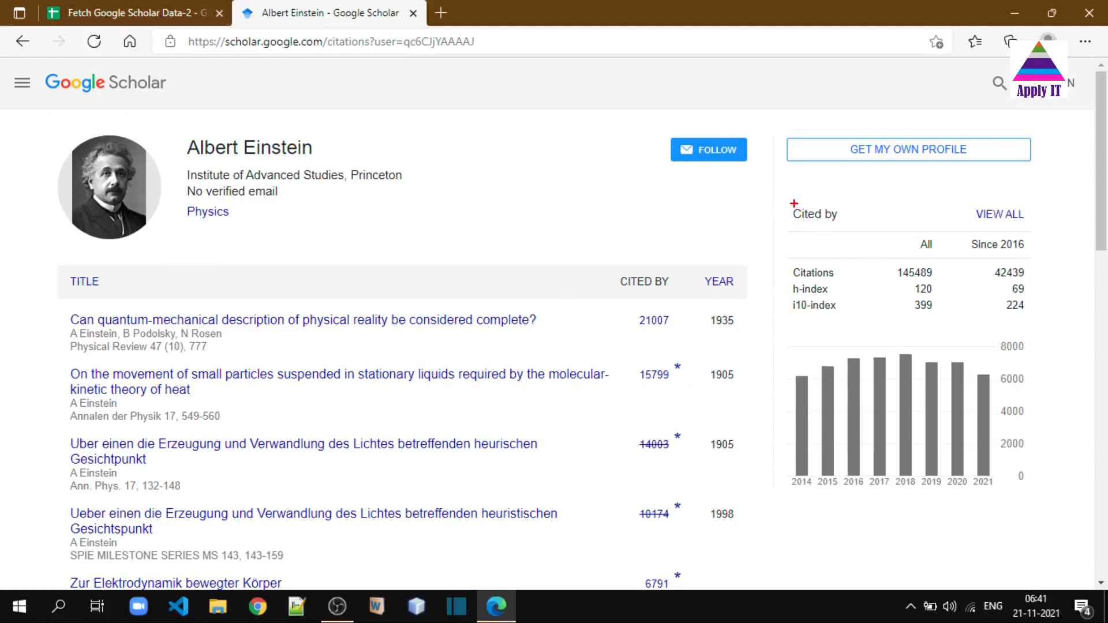
left_click_drag(791, 220, 990, 339)
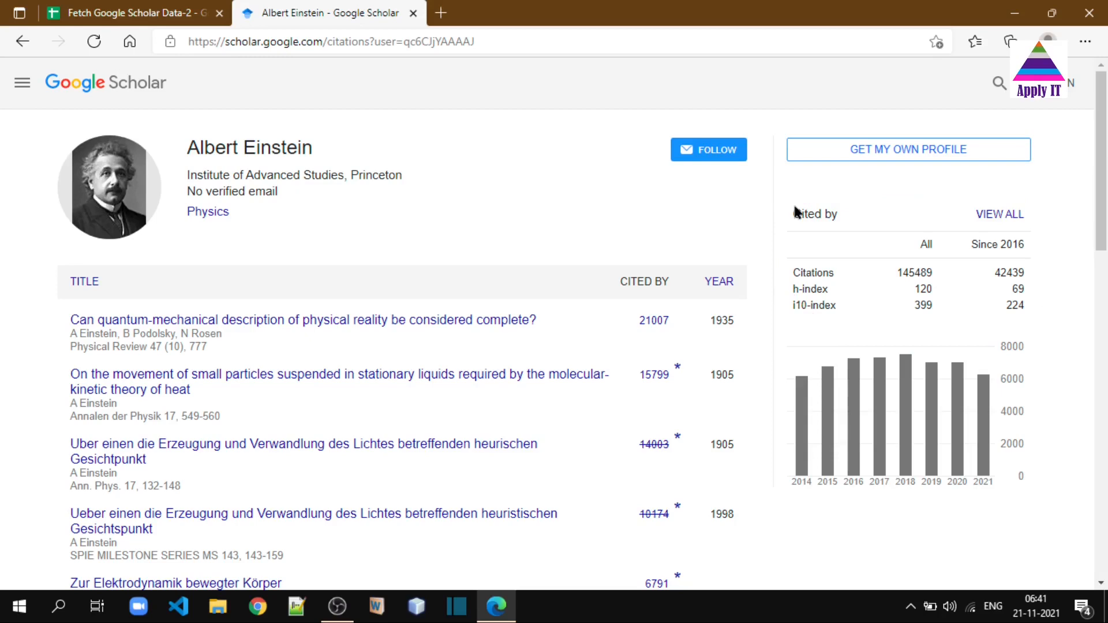
mouse_move(671, 223)
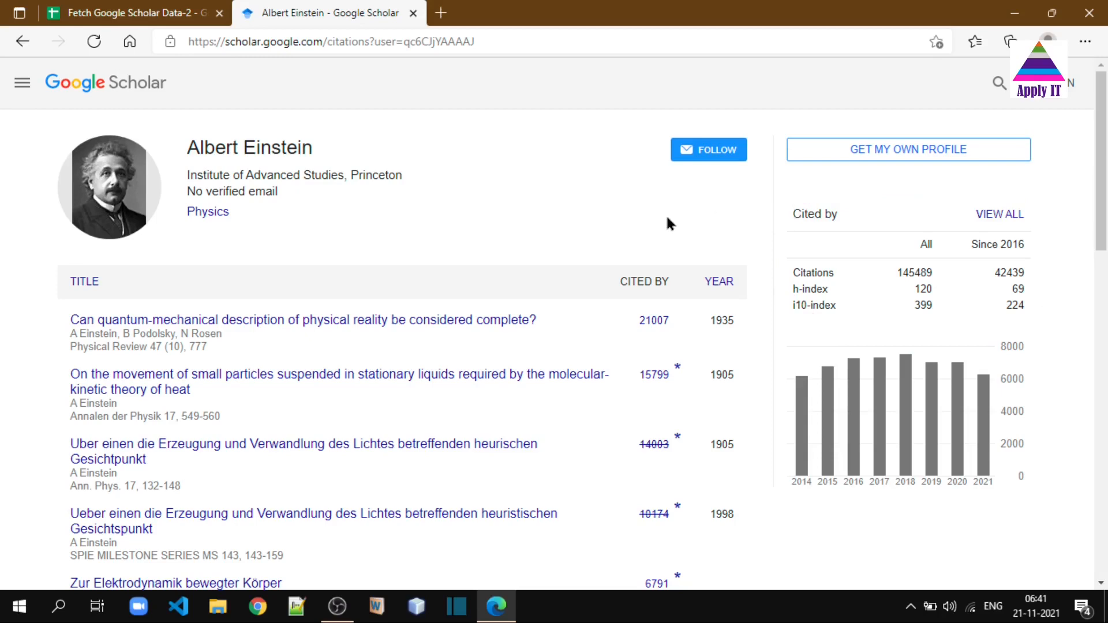
mouse_move(199, 153)
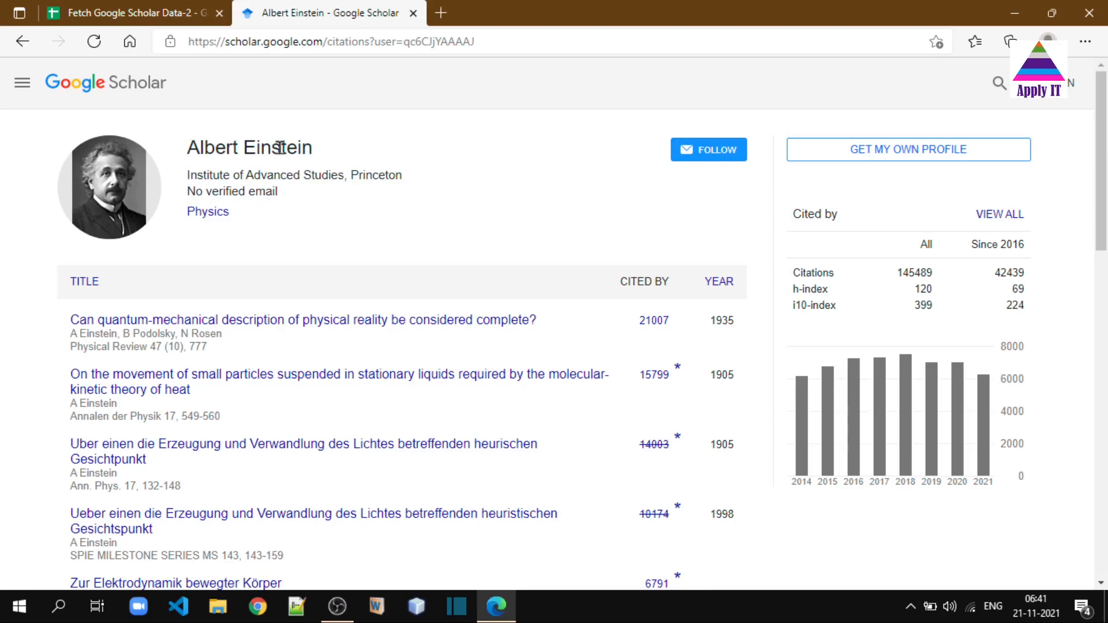
Step: Start =IMPORTXML(B2,"") in Einstein's Profile Name cell C2, currently showing #VALUE!
left_click(133, 13)
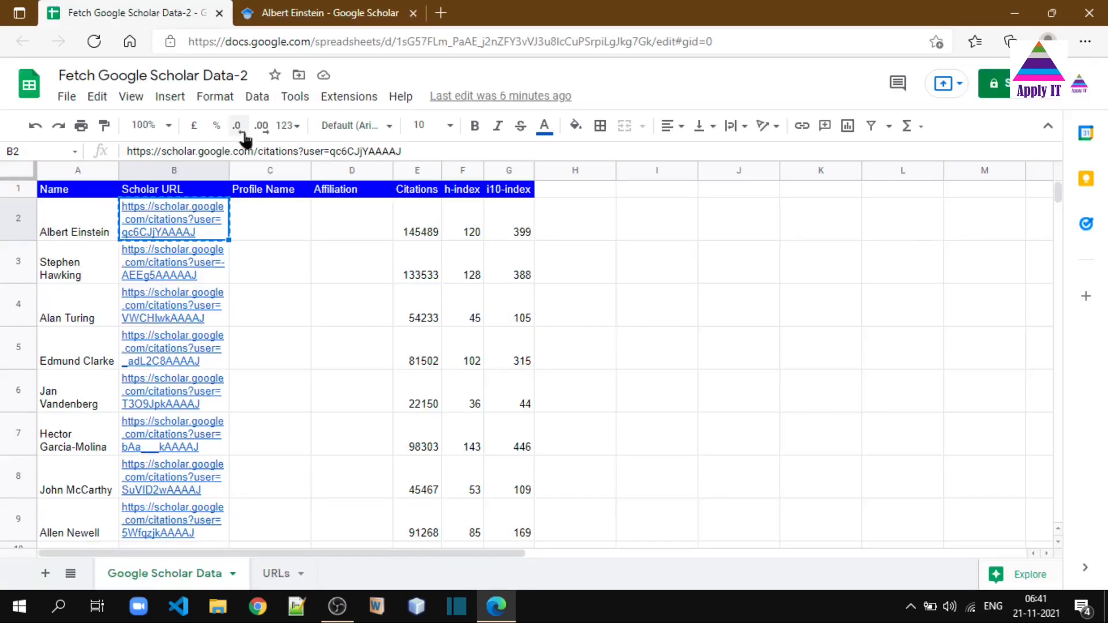
left_click(270, 219)
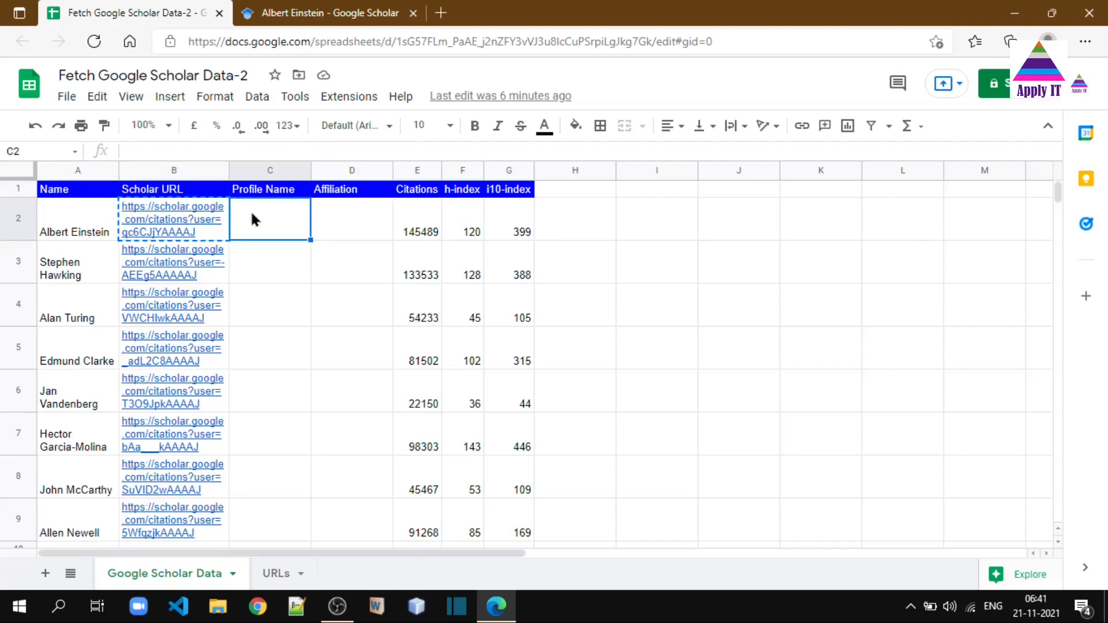
type("=")
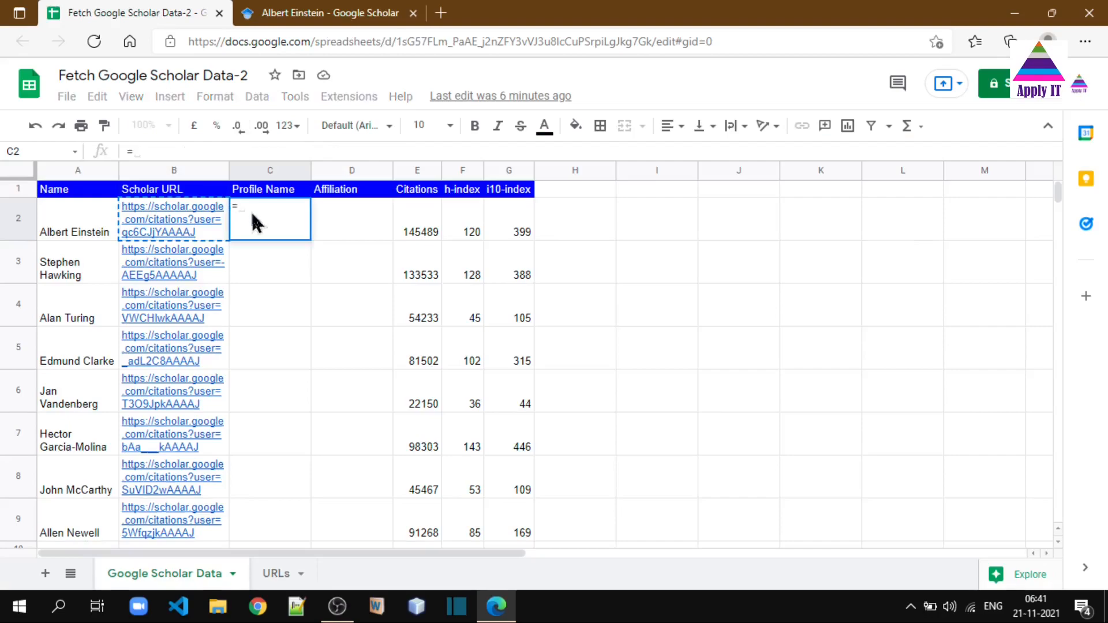
type("I")
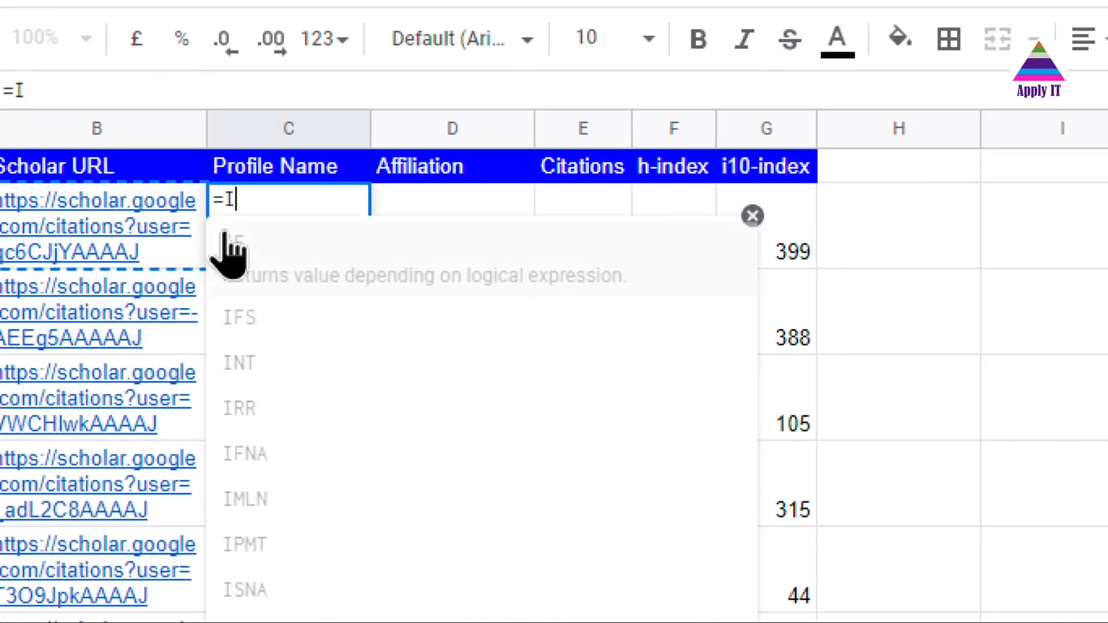
type("MPORTXML(")
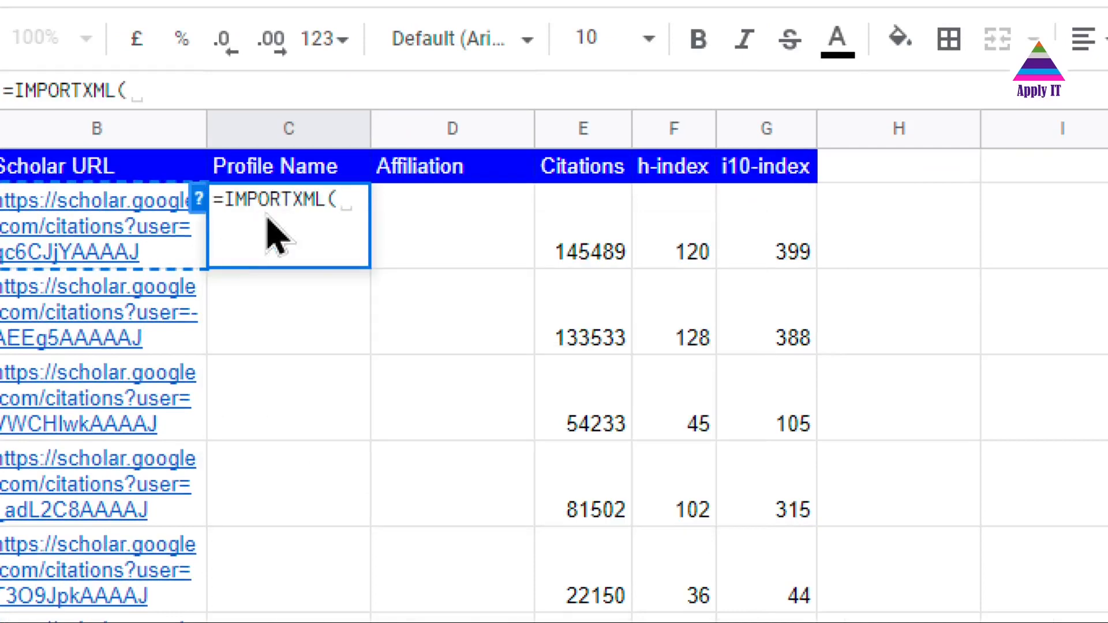
mouse_move(200, 216)
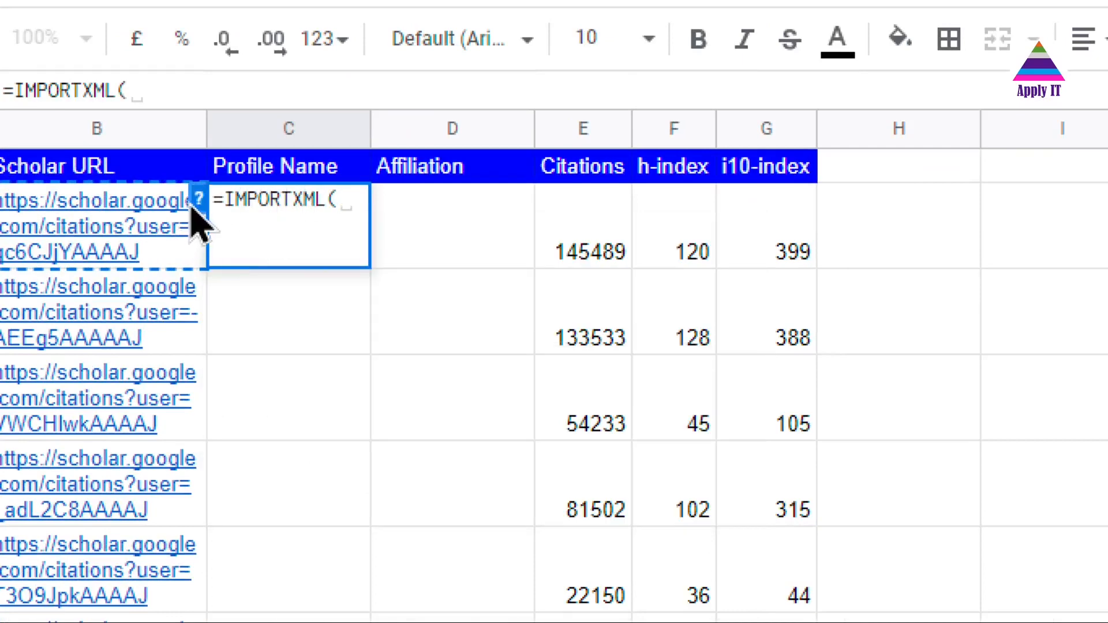
left_click(289, 202)
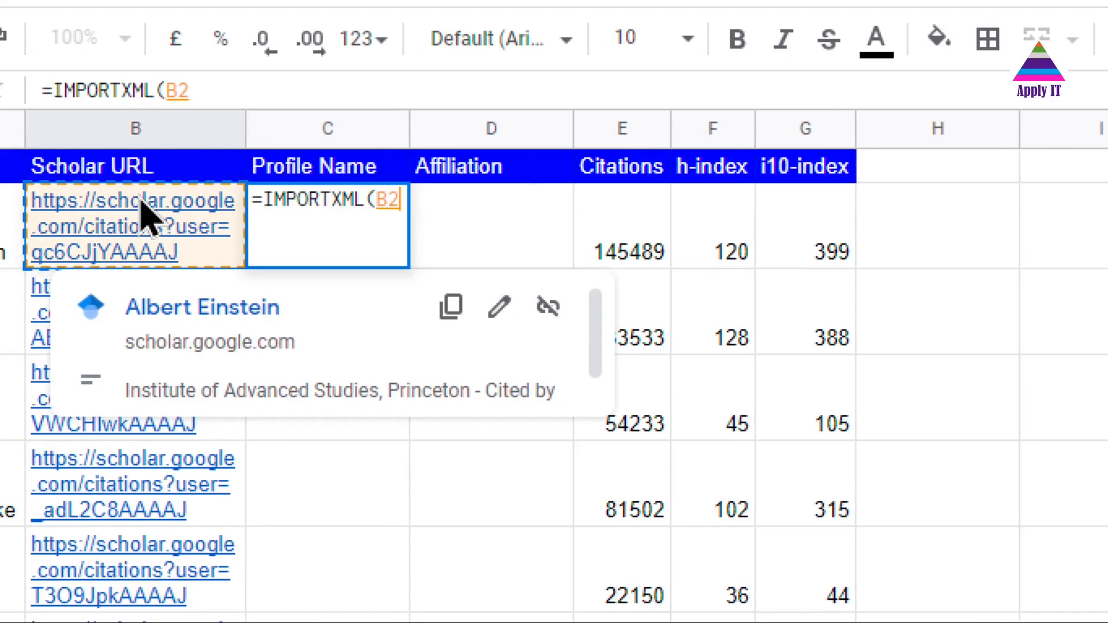
type(",")
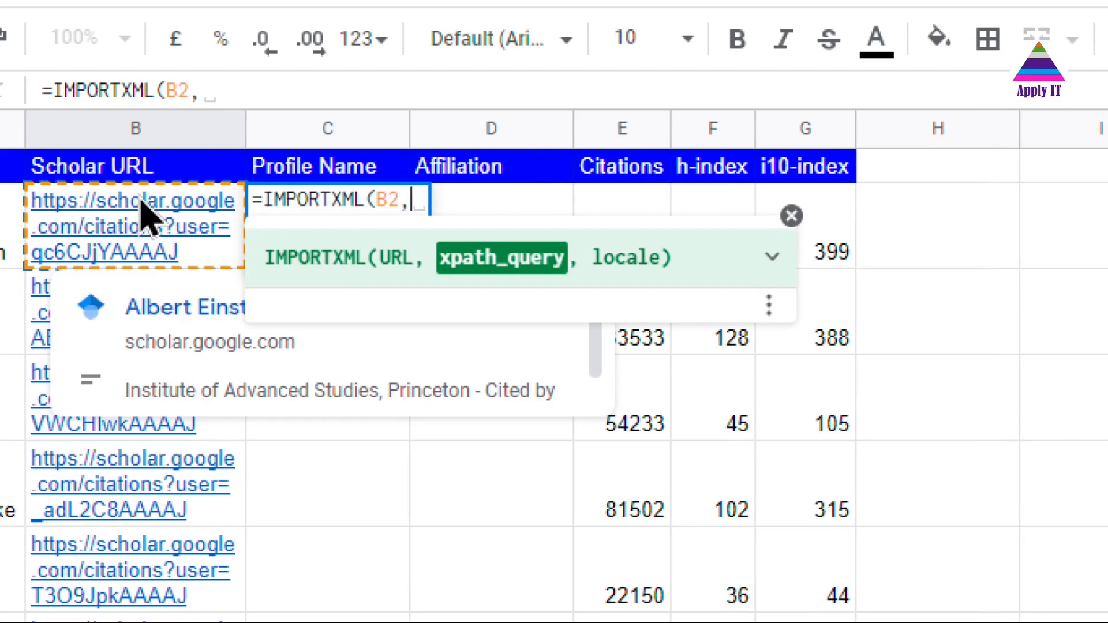
type("\"\"")
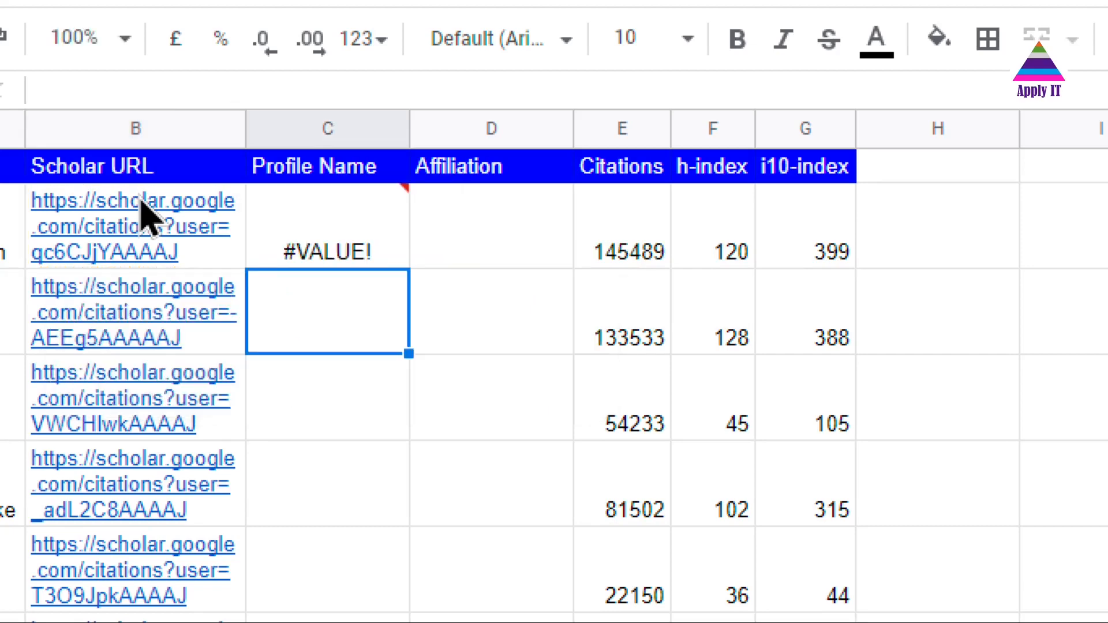
left_click(133, 212)
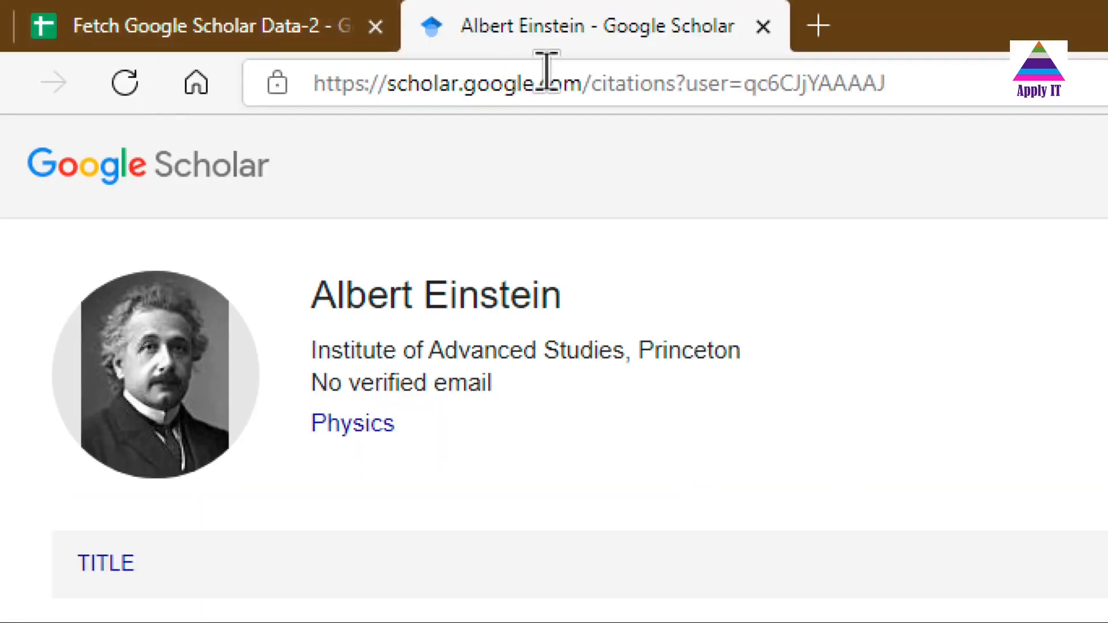
mouse_move(442, 305)
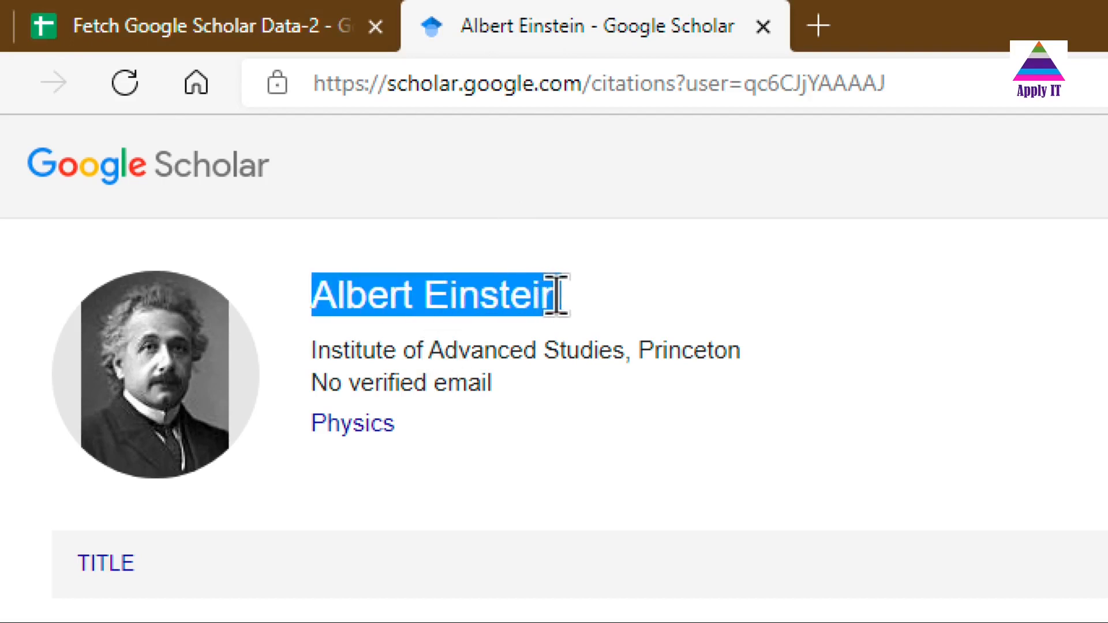
Step: Inspect Einstein's Scholar page and copy the XPath of the gsc_prf_in name element
right_click(501, 327)
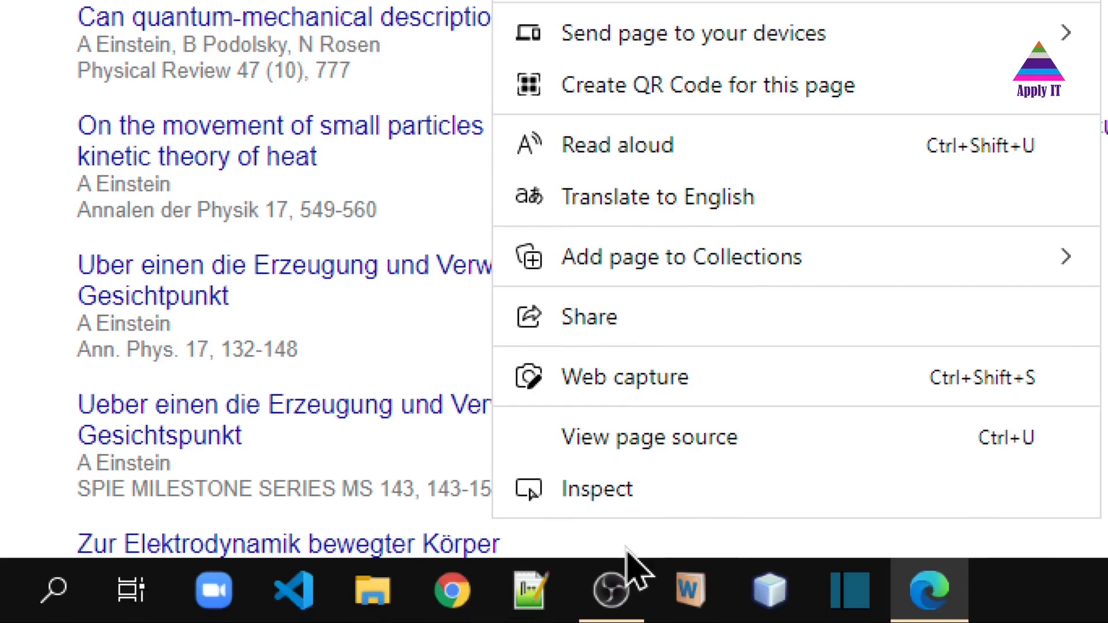
left_click(608, 513)
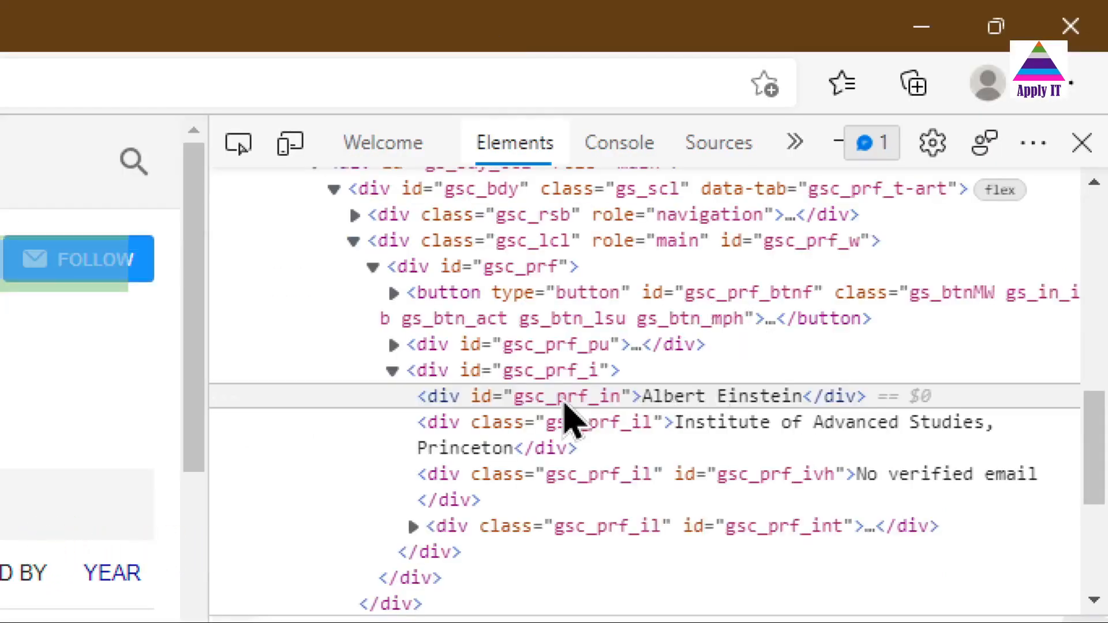
right_click(557, 395)
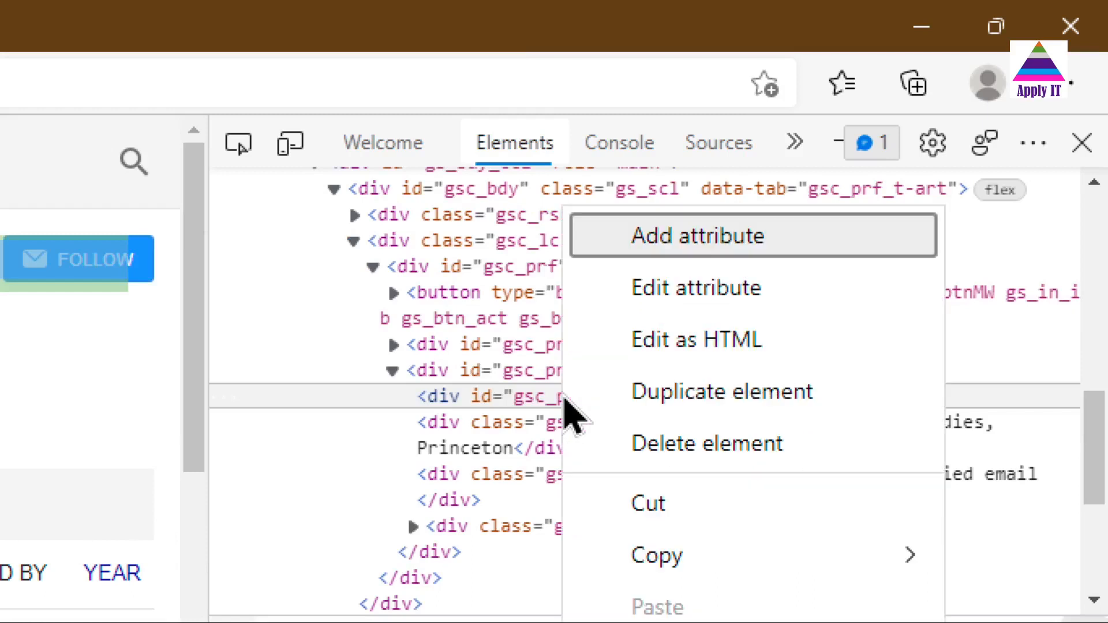
mouse_move(639, 571)
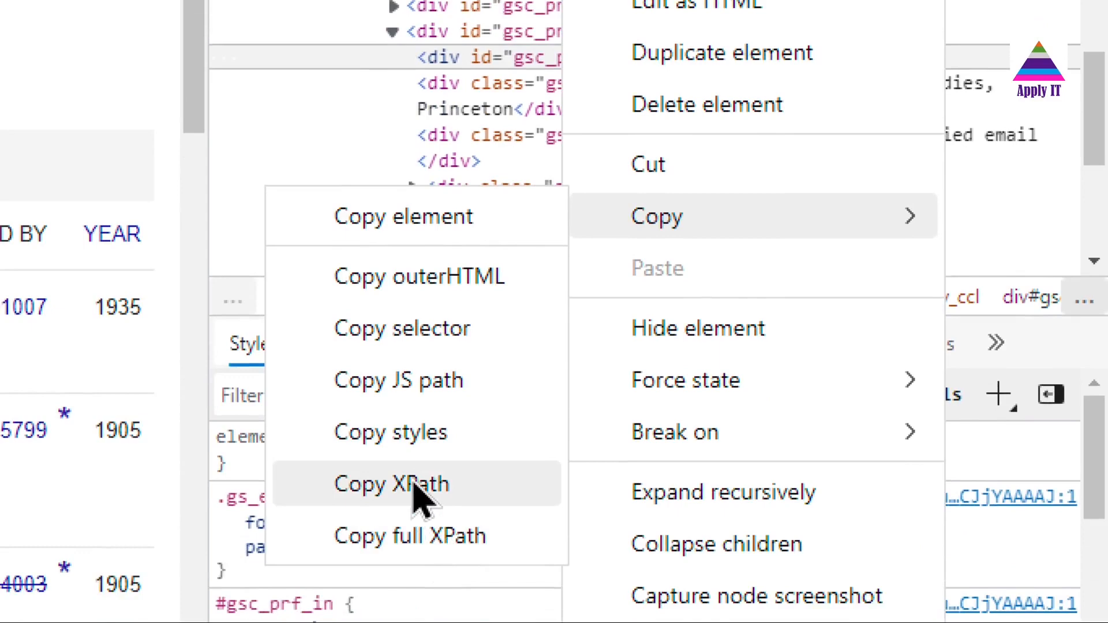
left_click(396, 484)
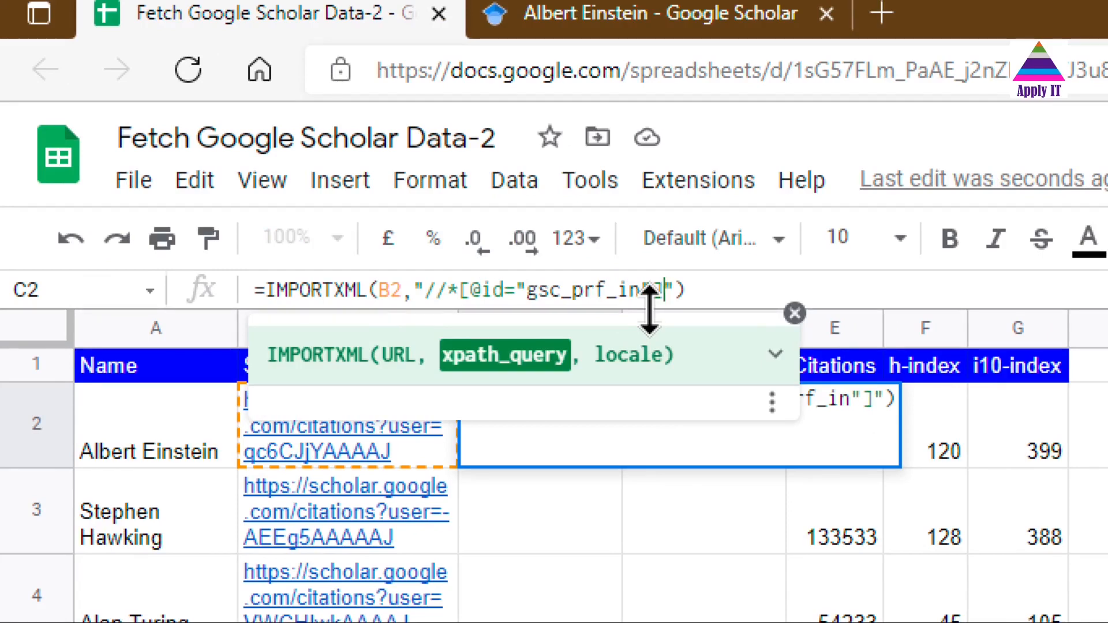
mouse_move(624, 150)
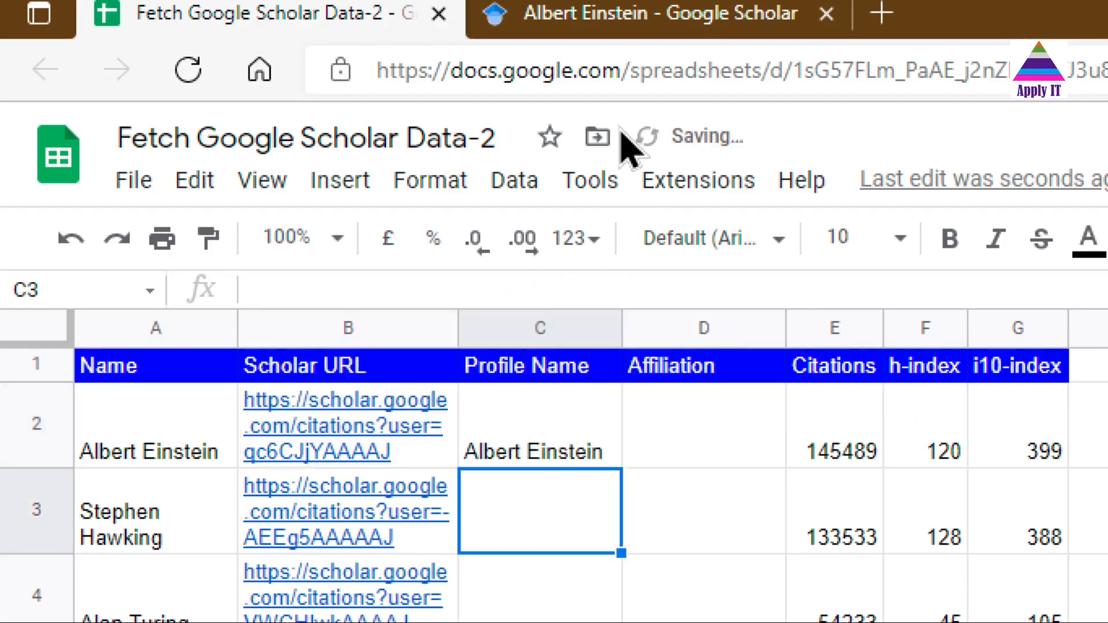
left_click(539, 434)
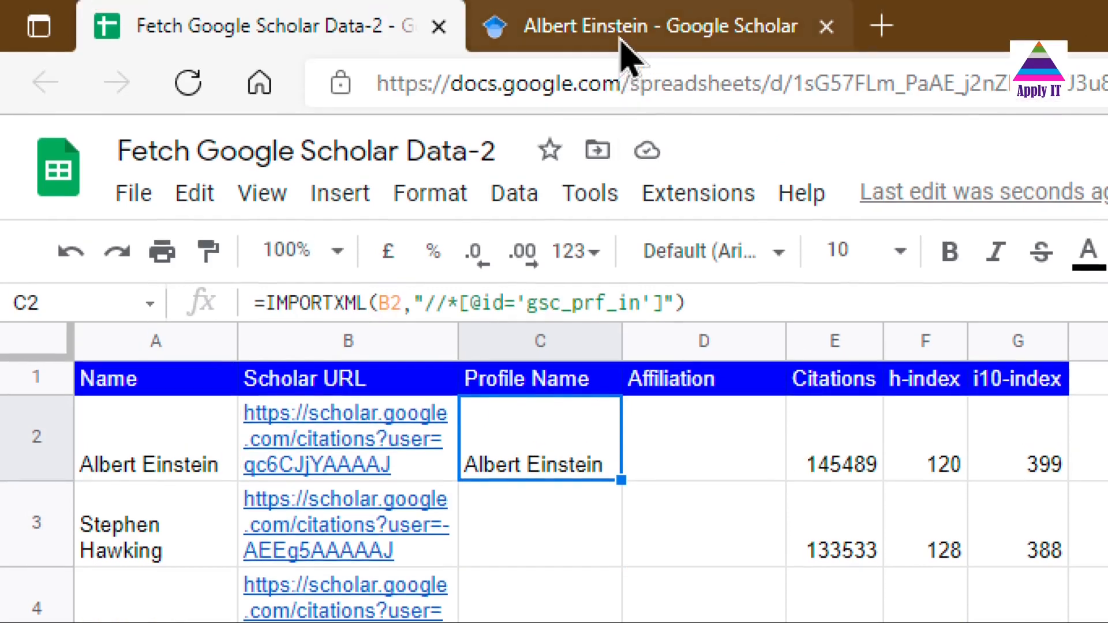
Step: Inspect the Scholar profile and copy the XPath of the gsc_prf_il affiliation element
left_click(644, 26)
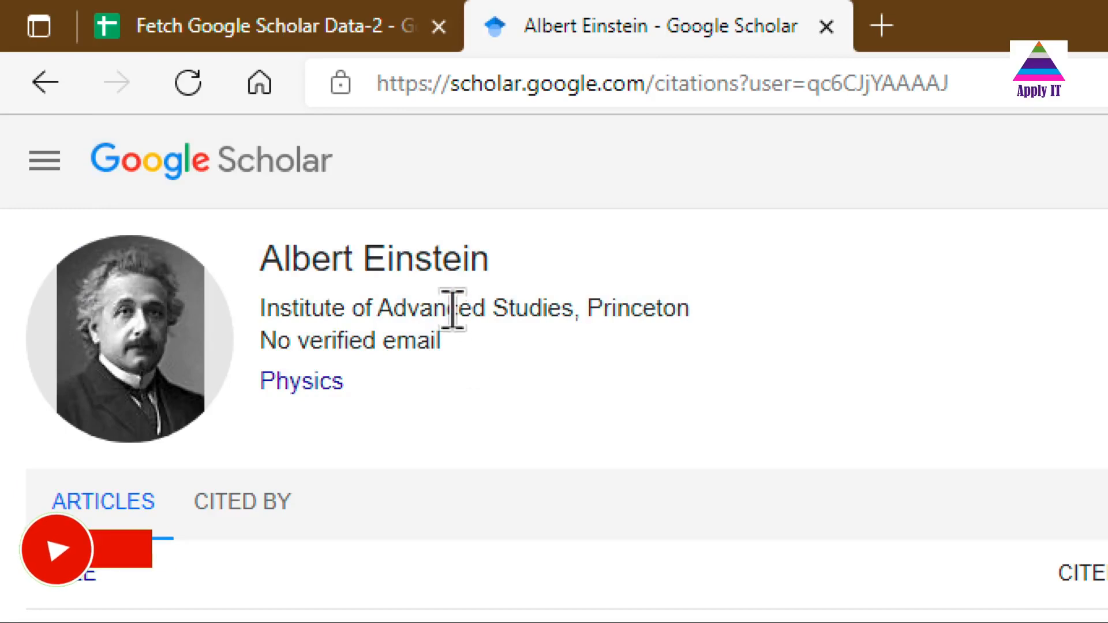
right_click(455, 310)
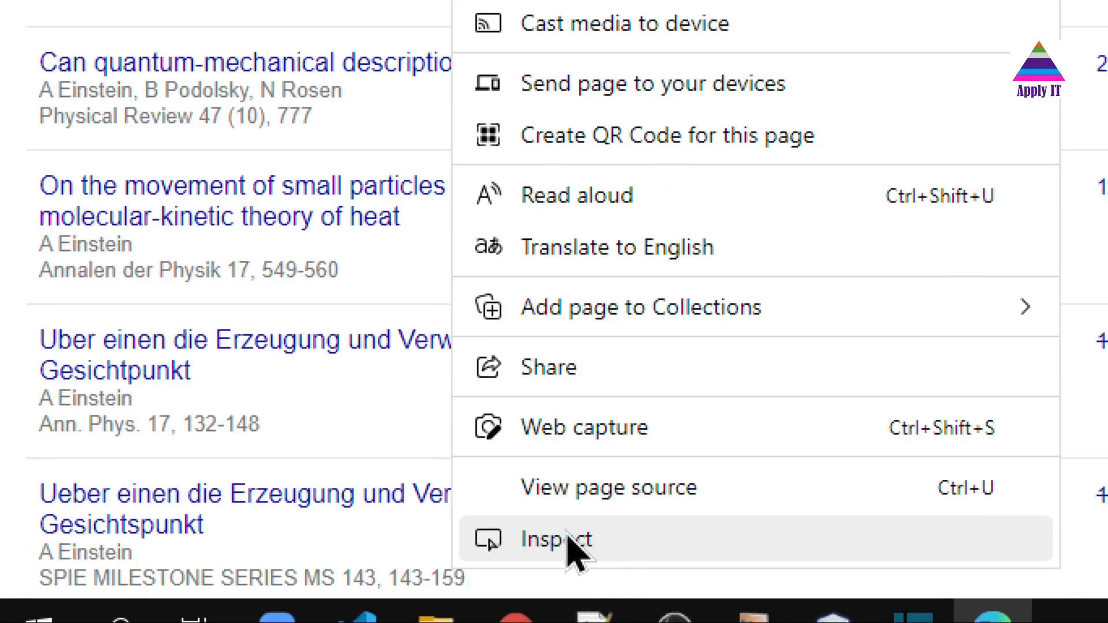
left_click(556, 540)
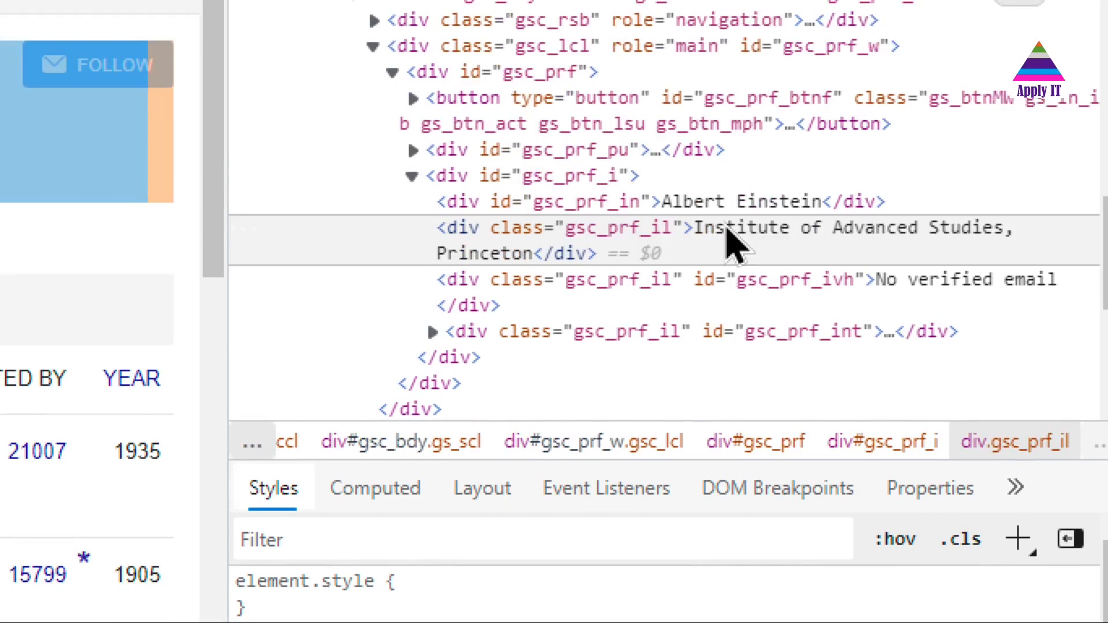
right_click(736, 246)
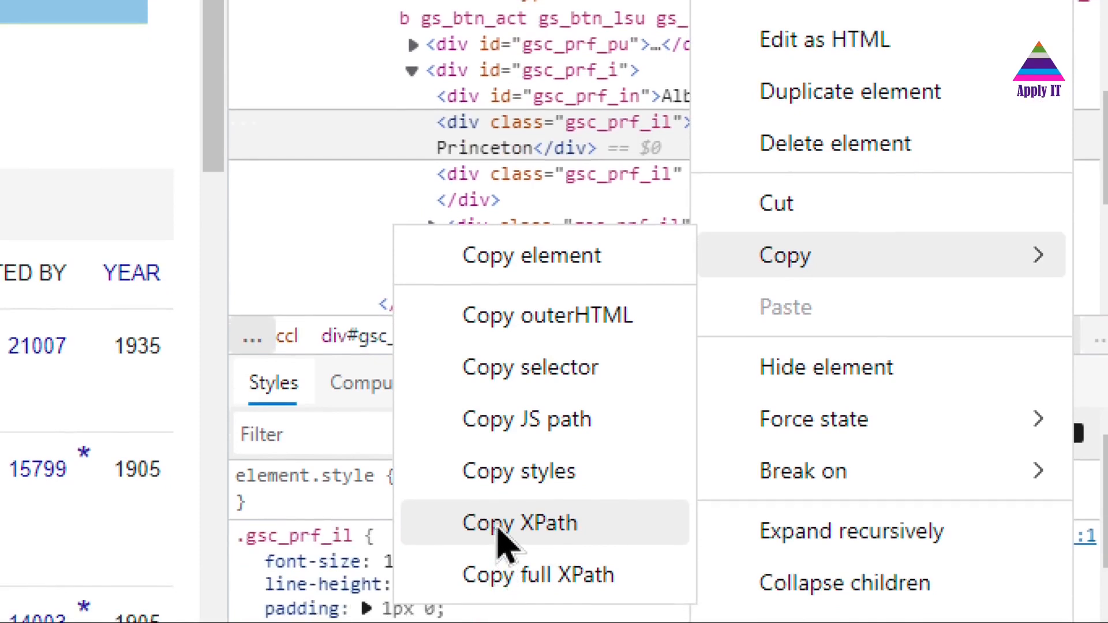
left_click(522, 523)
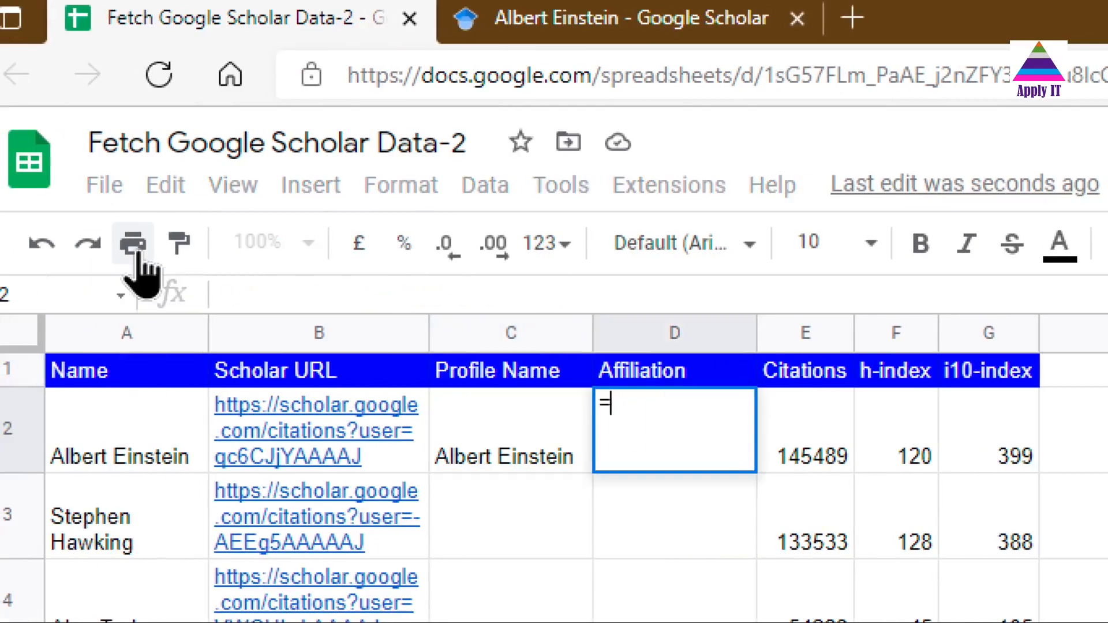
type("IMPORTXML(")
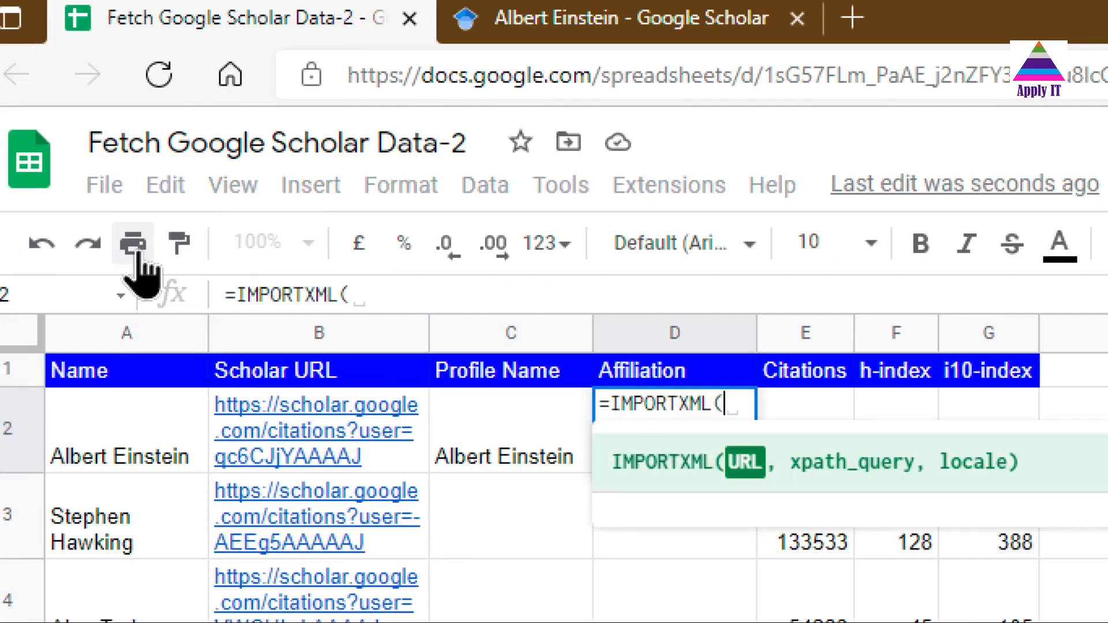
left_click(314, 431)
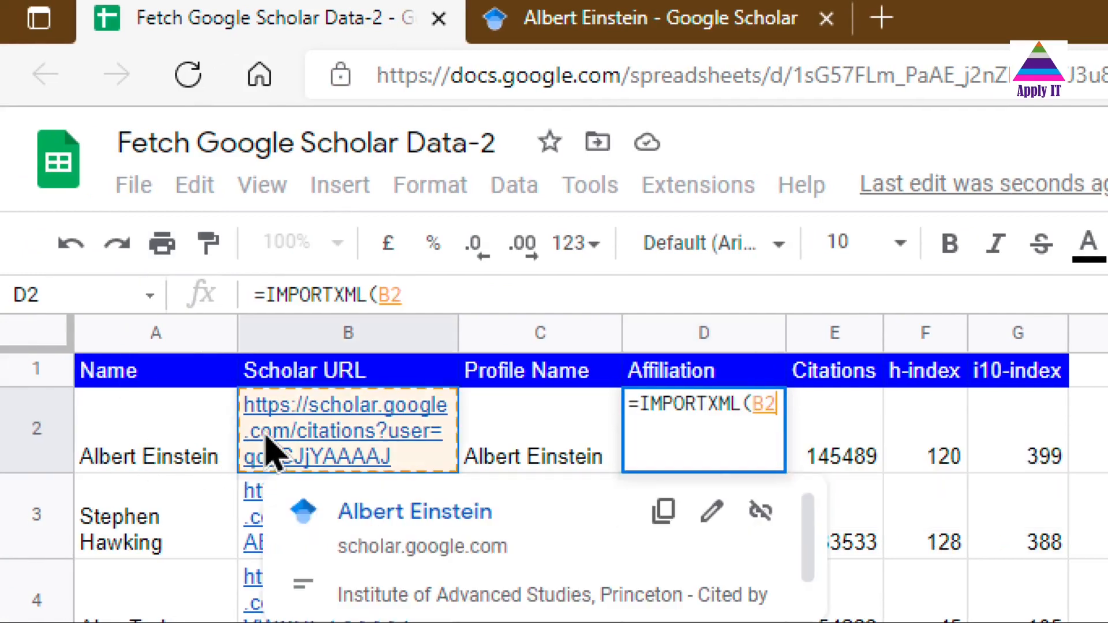
type(",\"")
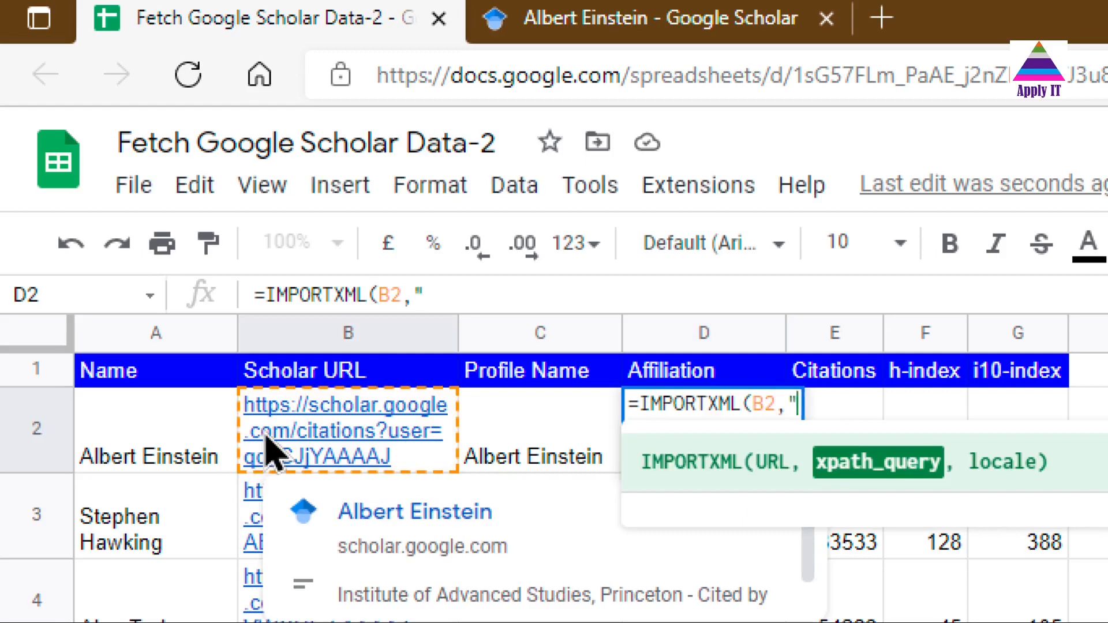
type("//*[@id=\"gsc_prf_i\"]/div[2]")
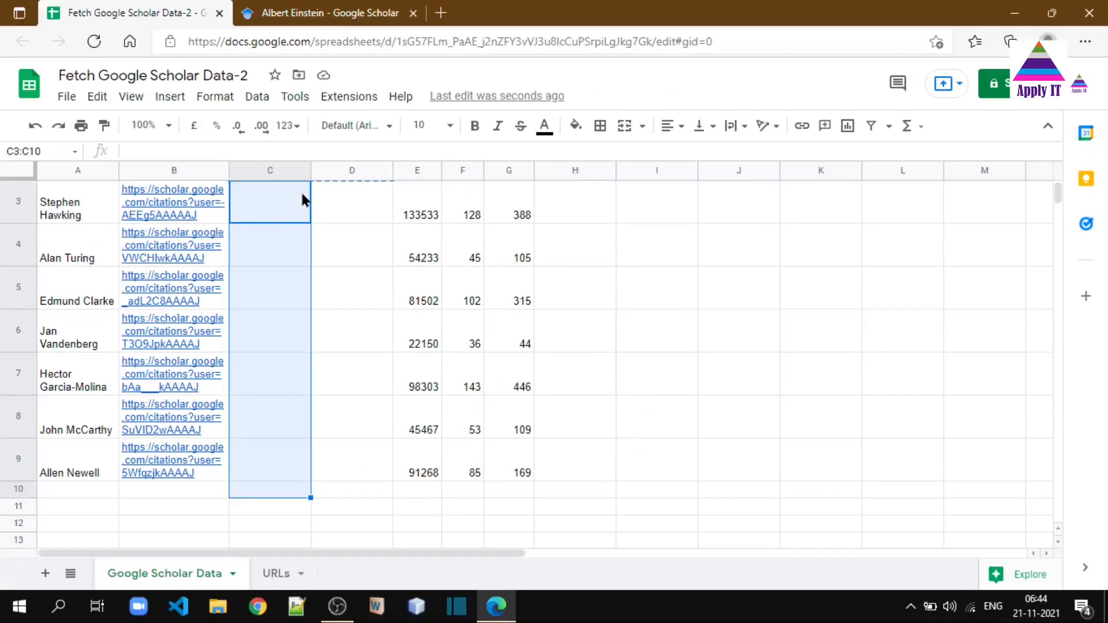
Step: Paste the name and affiliation formulas into the remaining scholar rows
key("Ctrl+v")
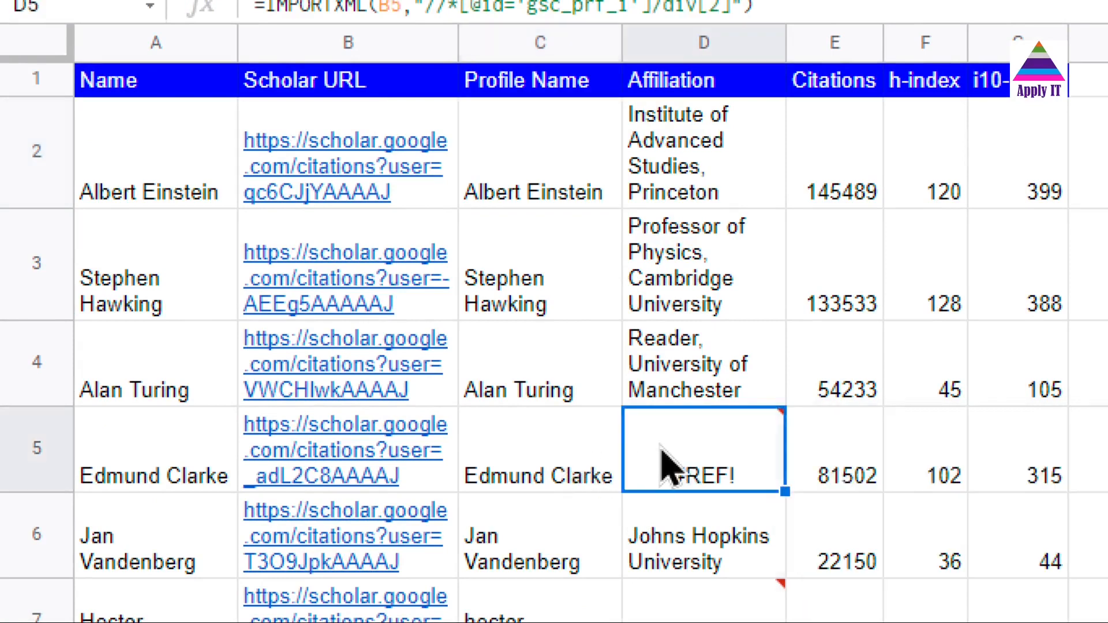
mouse_move(694, 476)
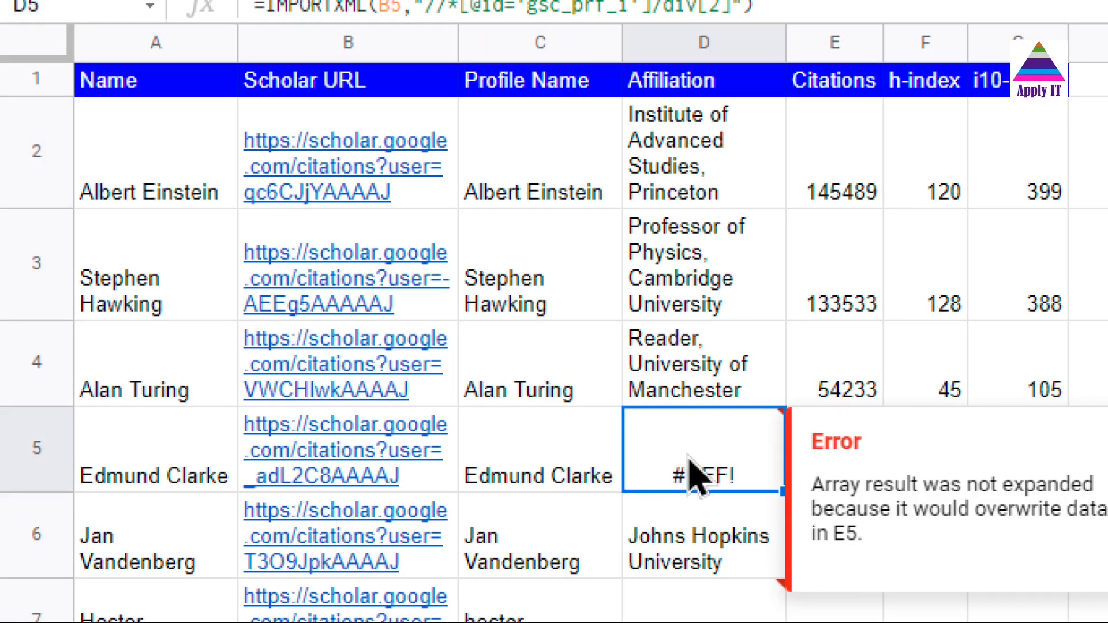